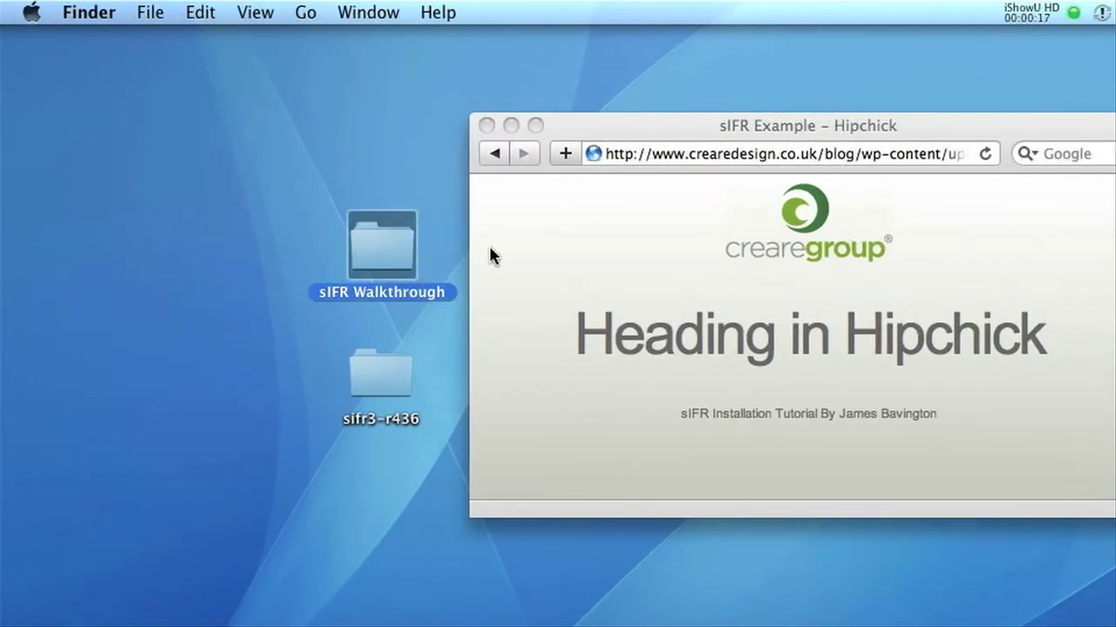
mouse_move(417, 347)
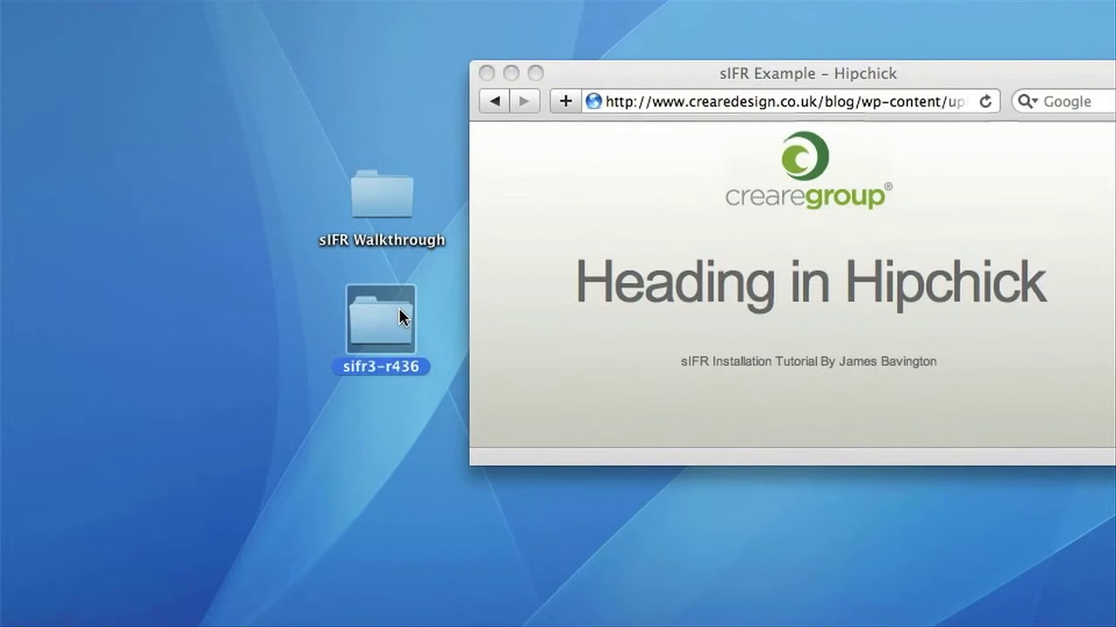
Locate sifr.fla in the sifr3-r436 folder and close the sIFR Walkthrough window.
double_click(380, 317)
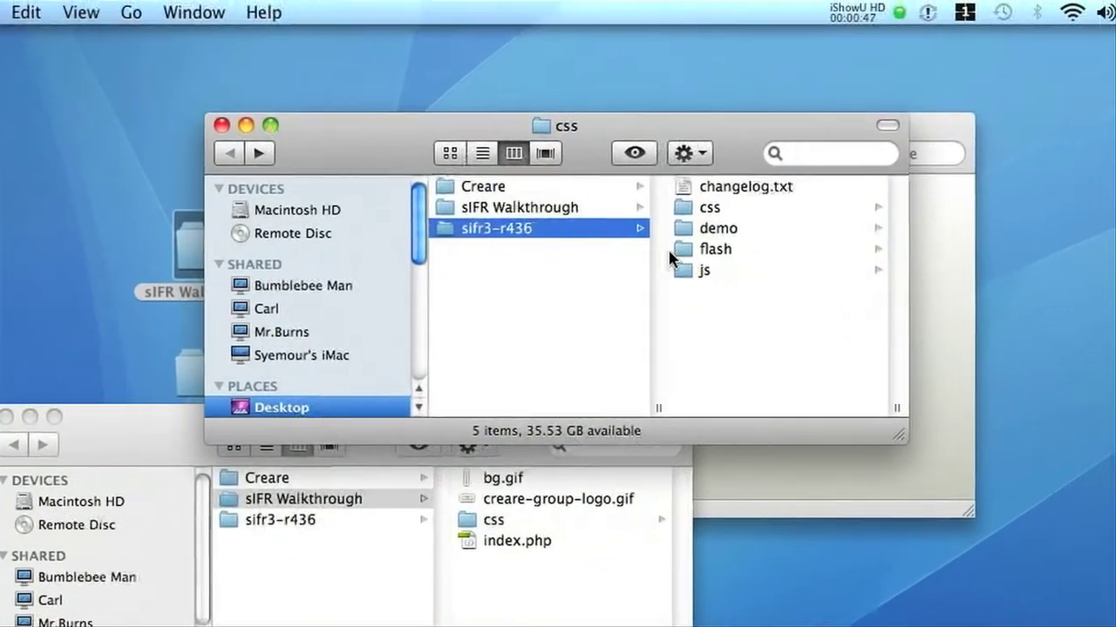
click(704, 270)
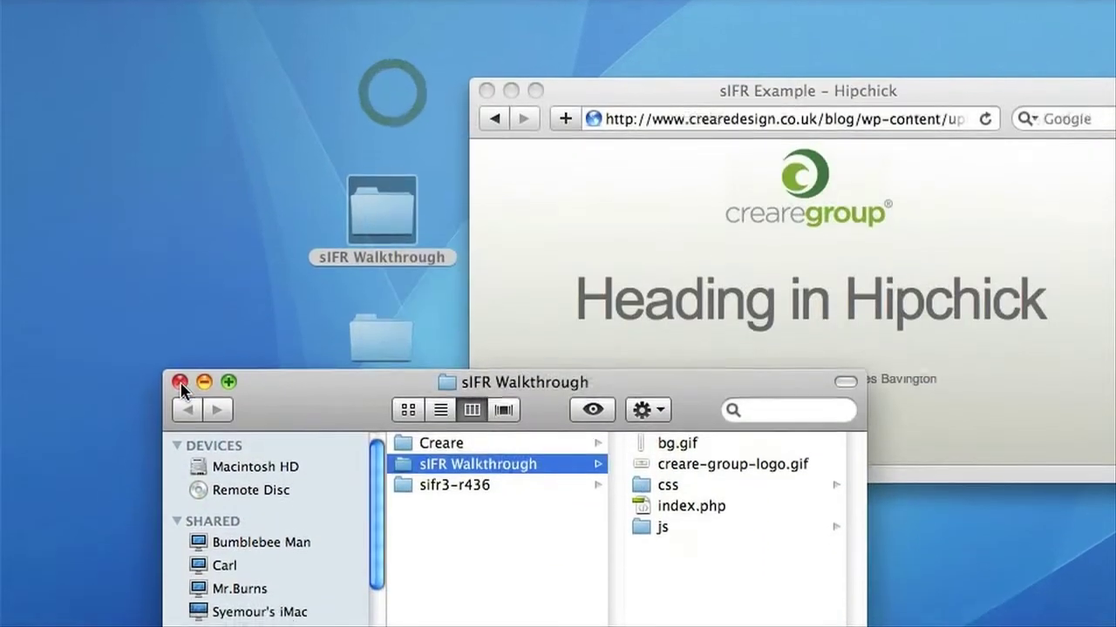
click(181, 382)
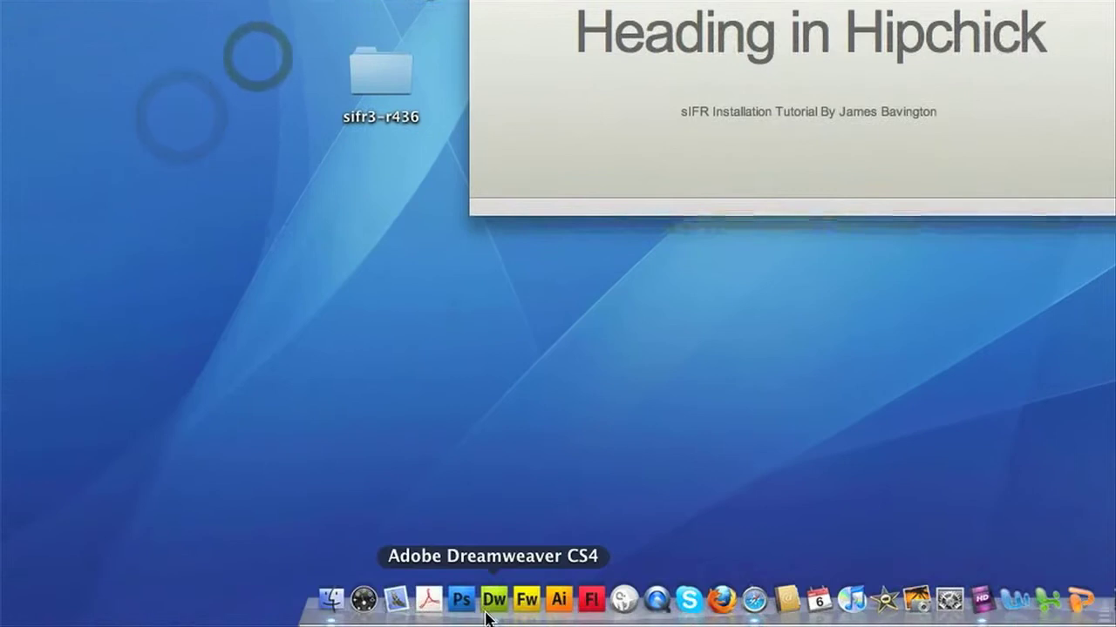
Launch Flash CS4 with sifr.fla and enter the holder movie clip symbol.
click(494, 599)
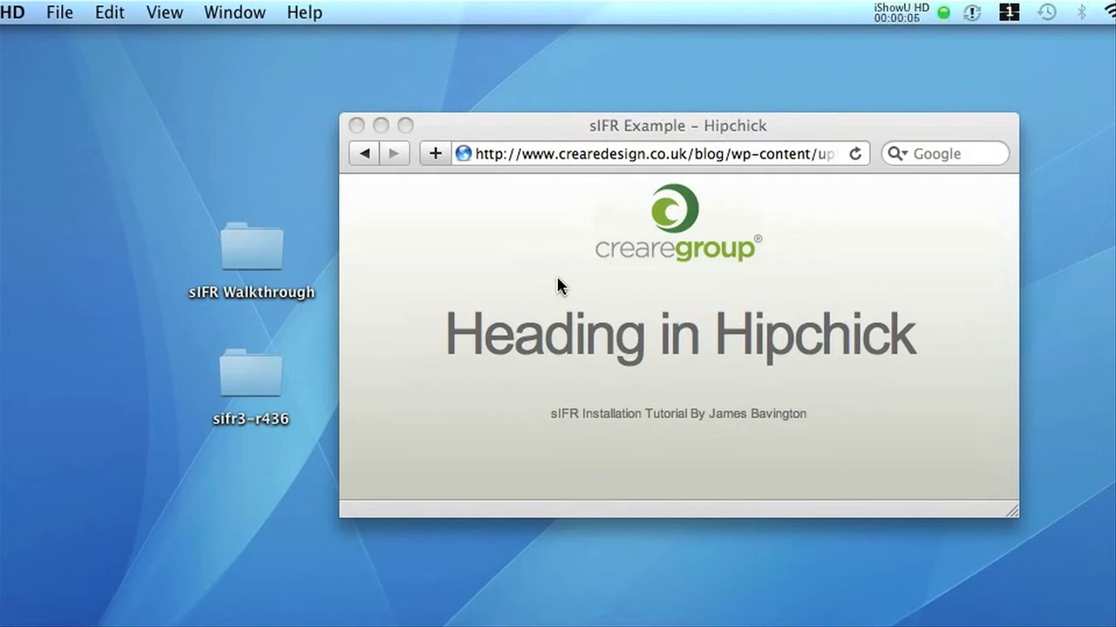
double_click(251, 373)
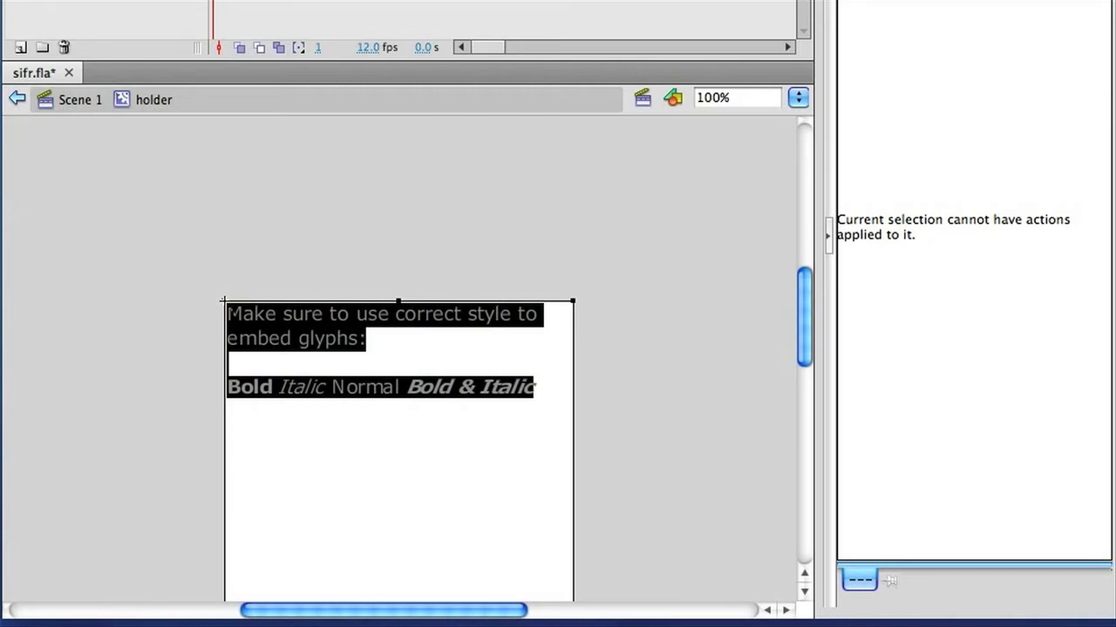
Make the holder's dynamic text field read hipchick.
click(228, 316)
text(hip)
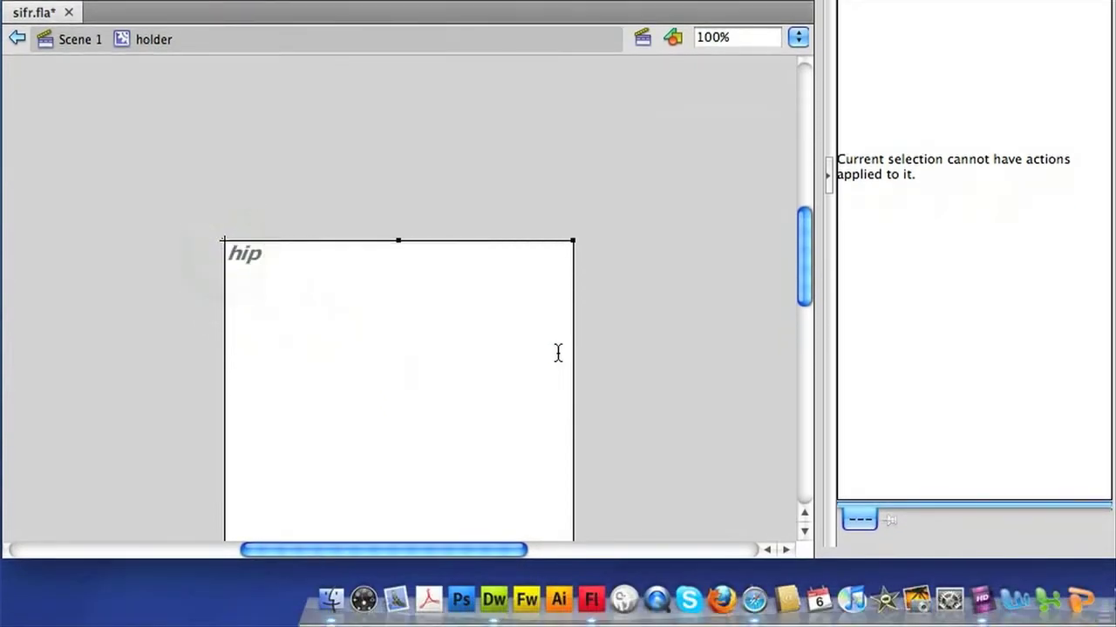
text(chick)
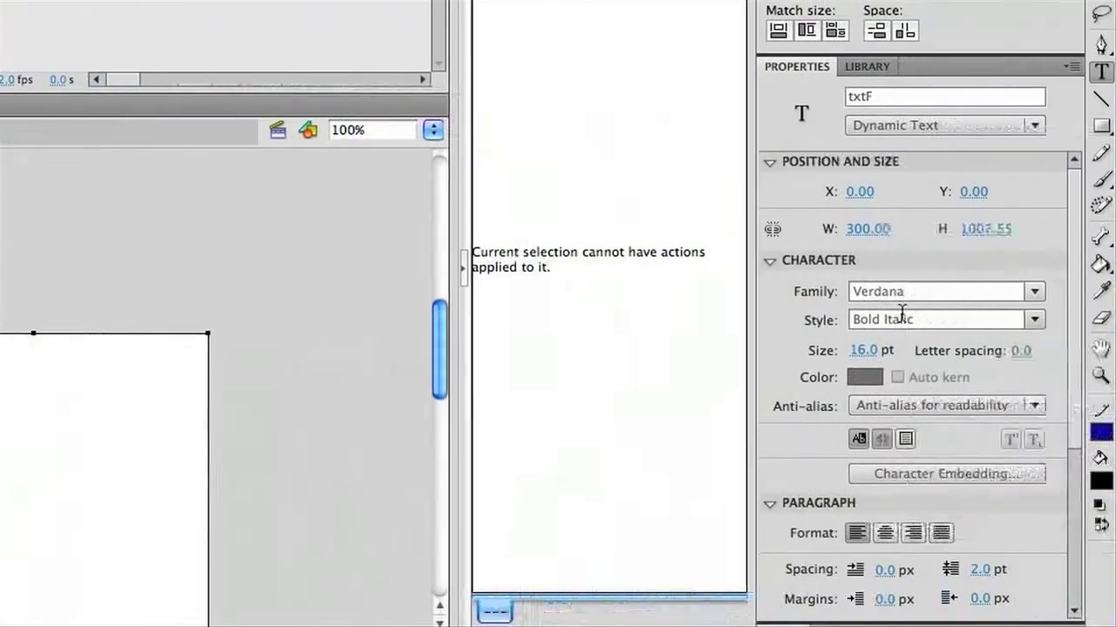
mouse_move(1029, 313)
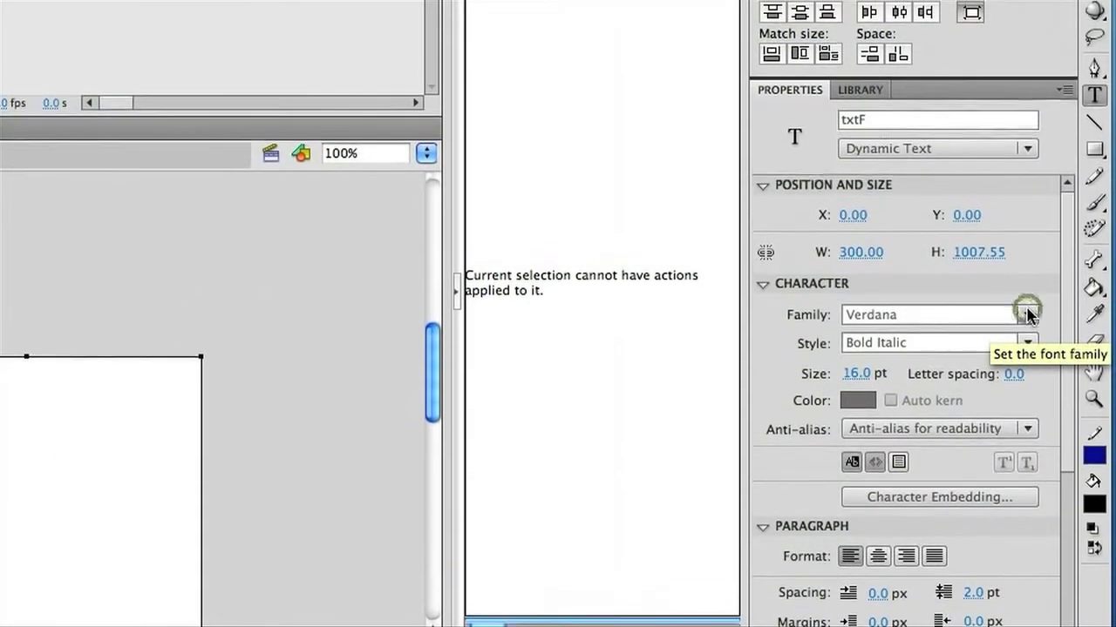
Set the text field's font family to Hipchick and go to Character Embedding.
click(1027, 314)
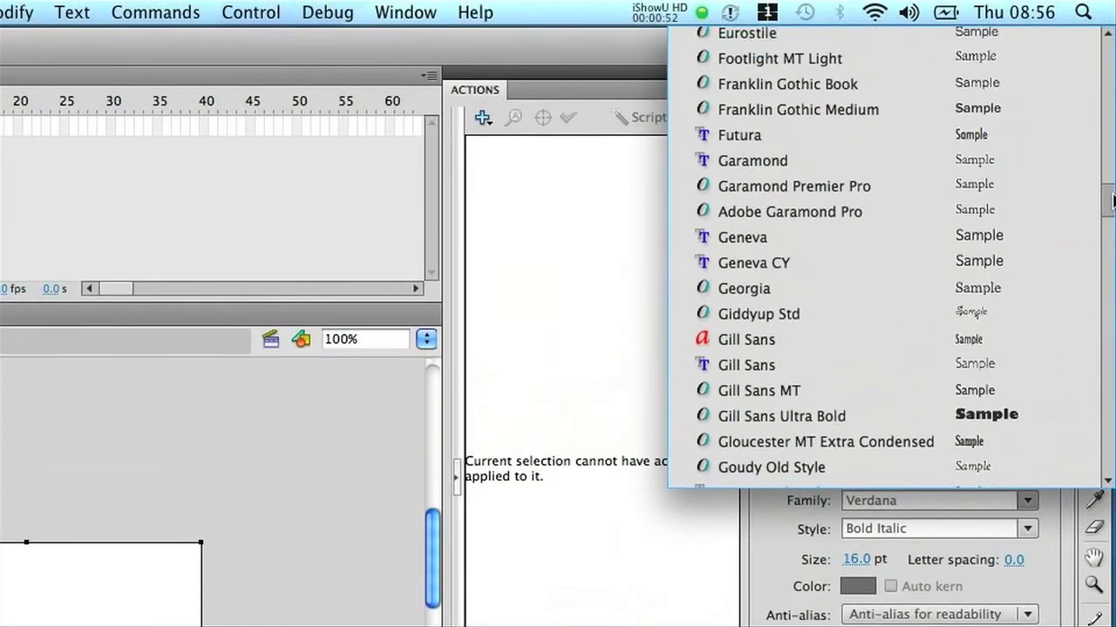
scroll(down, 3)
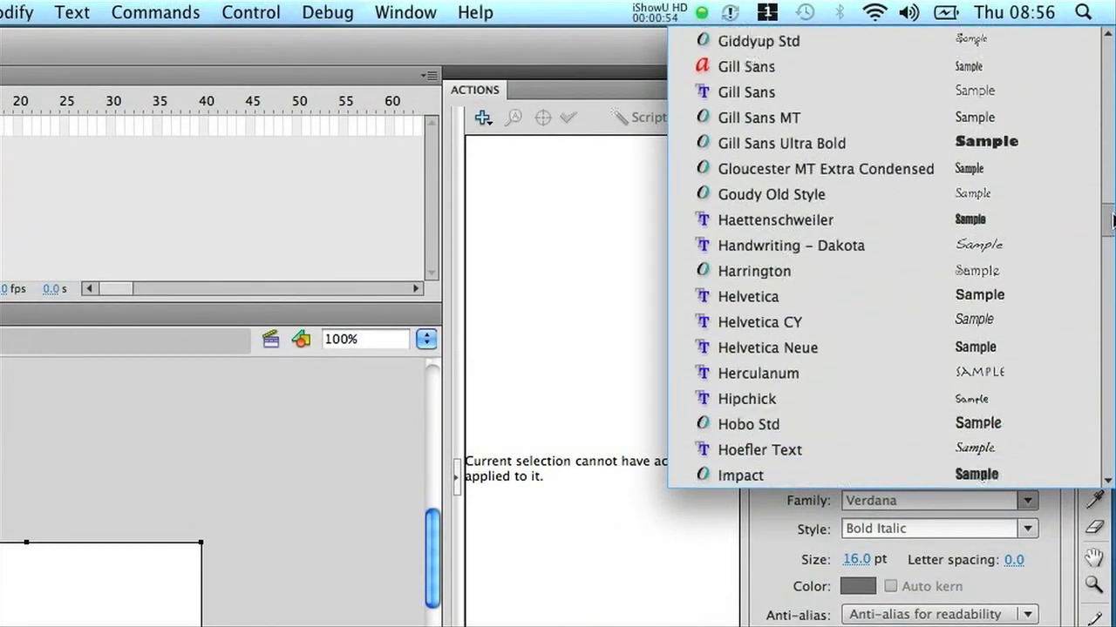
click(746, 397)
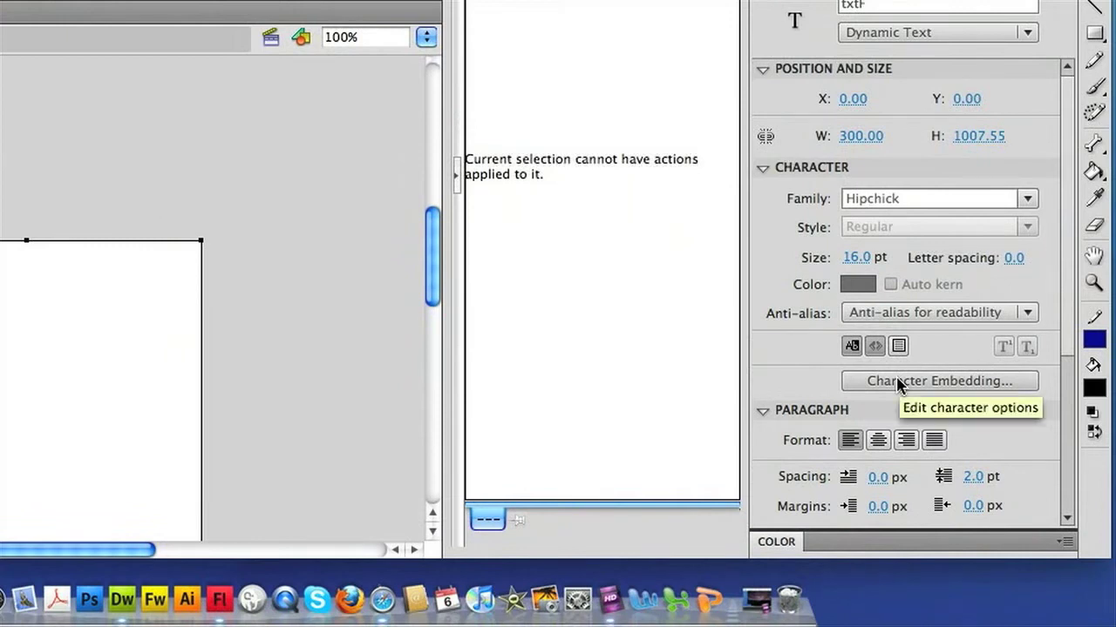
click(935, 380)
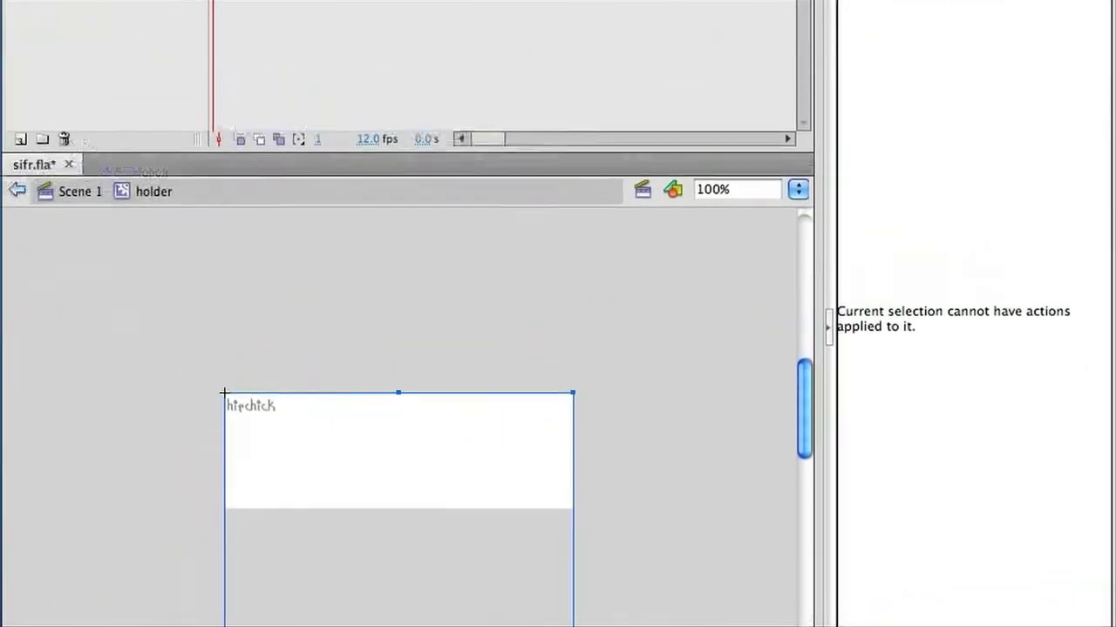
Publish the movie as hipchick.swf into the sIFR Walkthrough folder.
click(140, 12)
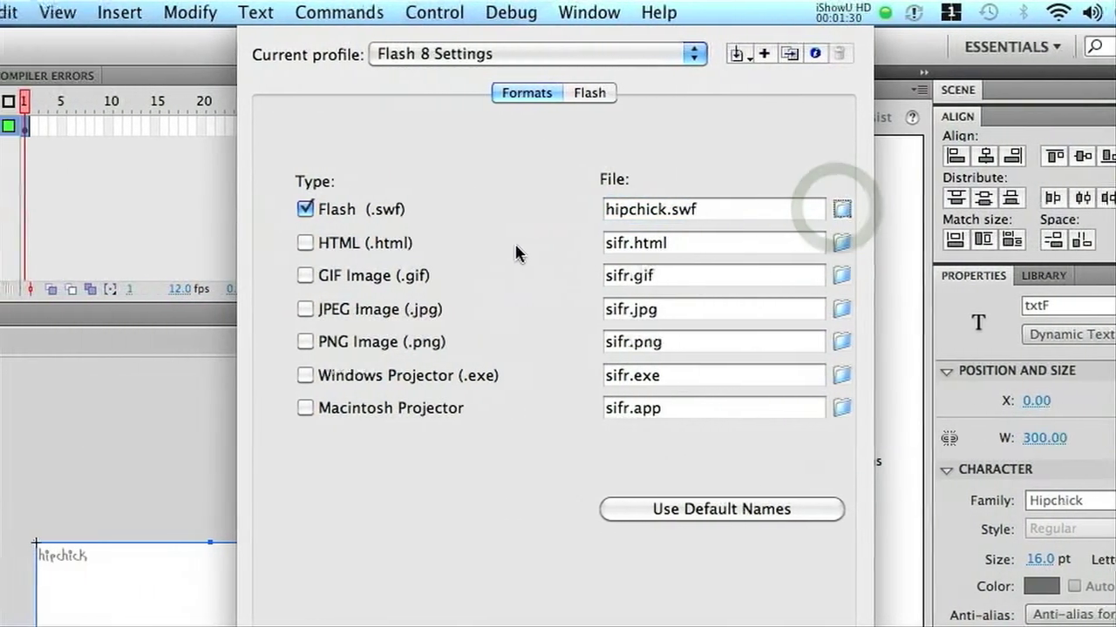
click(840, 209)
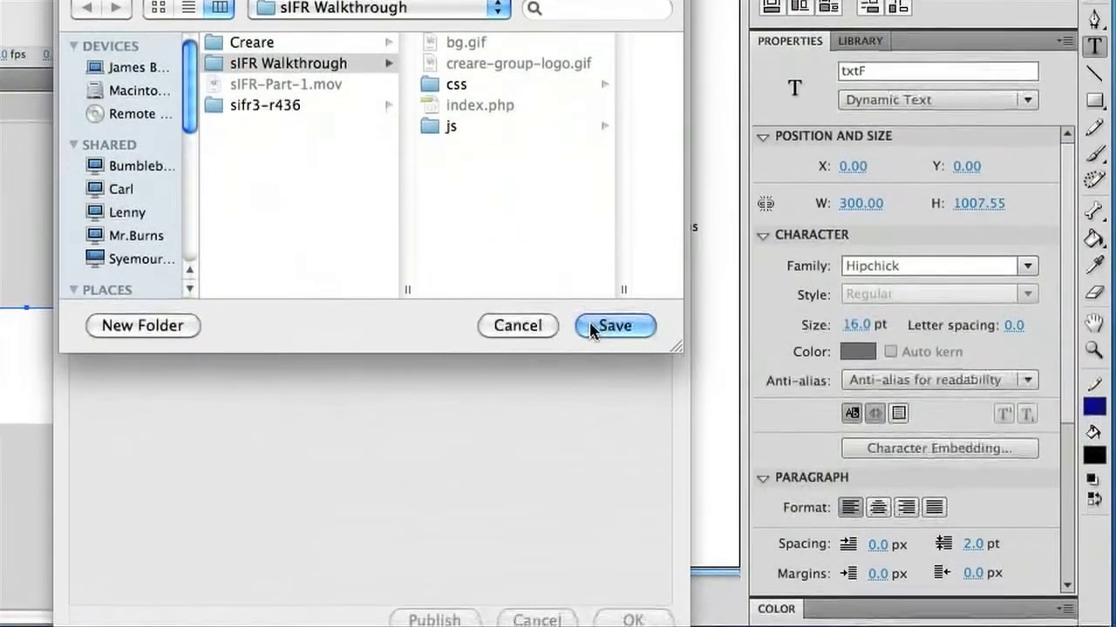
click(614, 326)
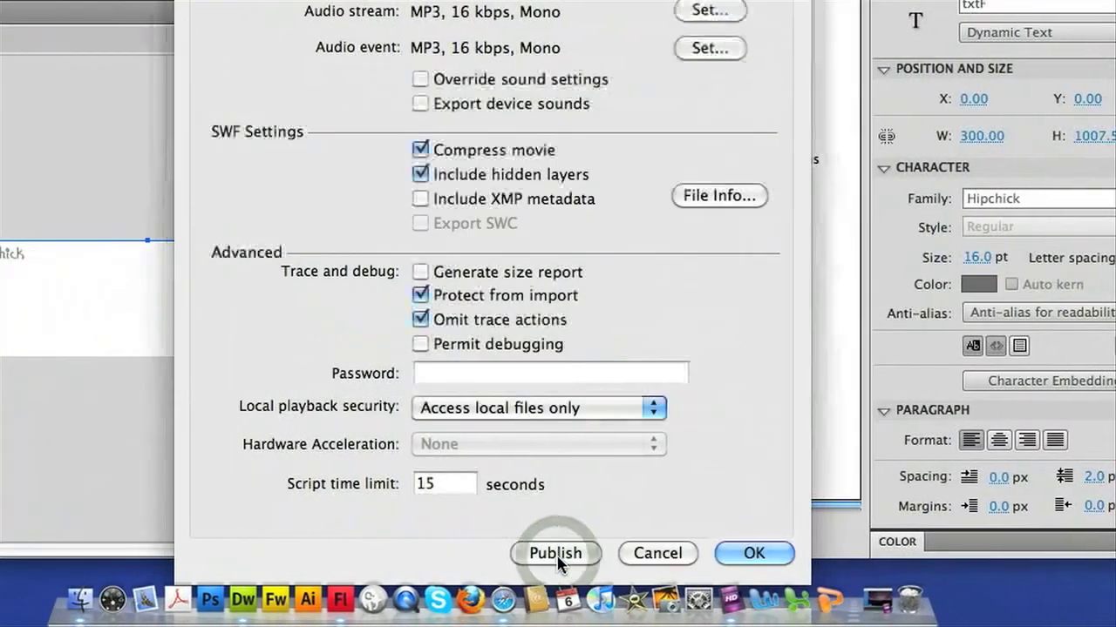
click(554, 554)
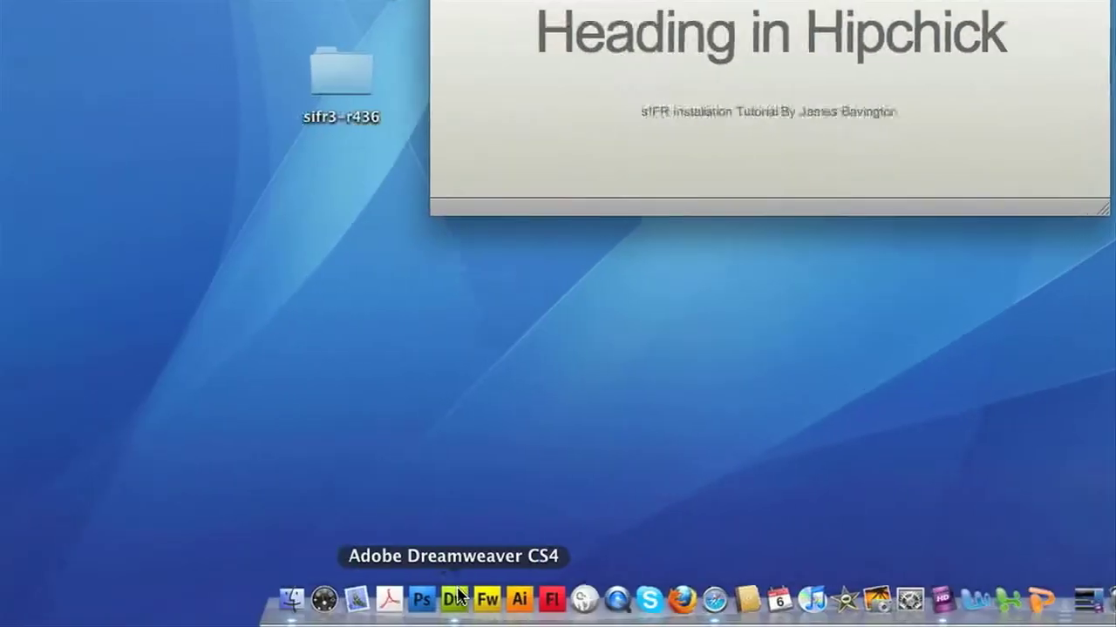
In Dreamweaver, add a <script type="text/javascript" src=""> tag to index.php's head for the sIFR scripts.
click(453, 600)
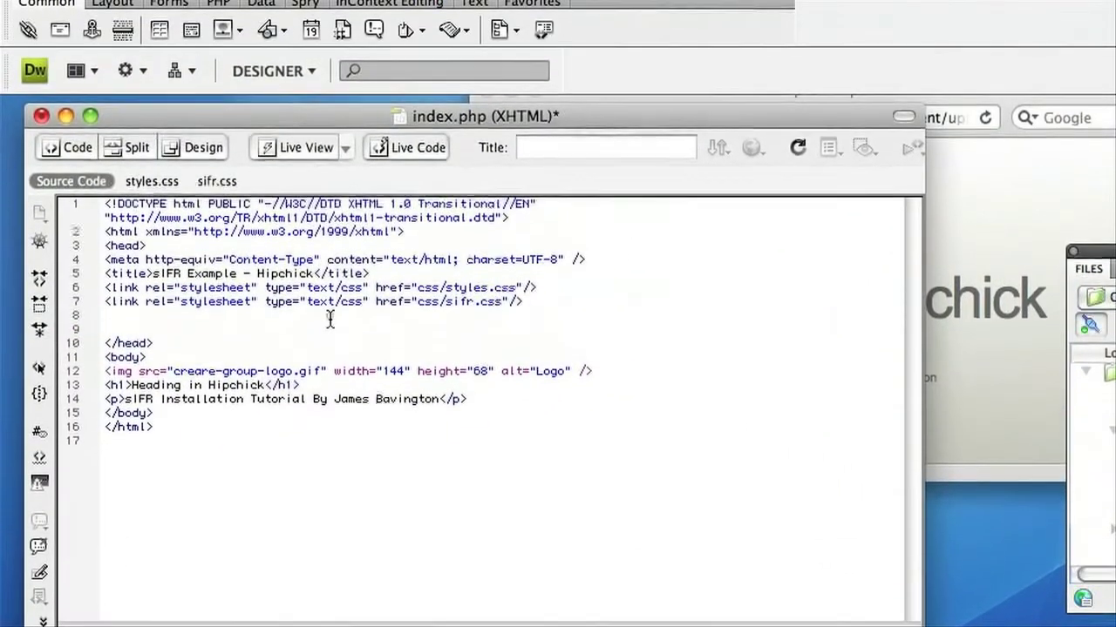
text(<script type="text/javascript" src=""></script>)
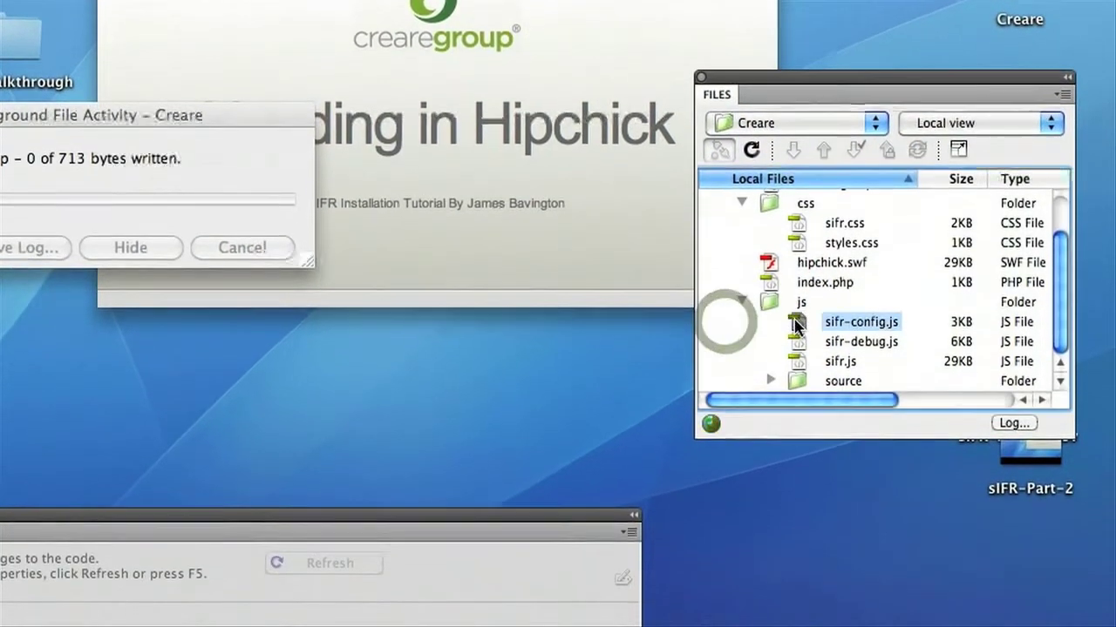
In sifr-config.js rename var futura to hipchick with src hipchick.swf and select futura in sIFR.activate.
double_click(861, 321)
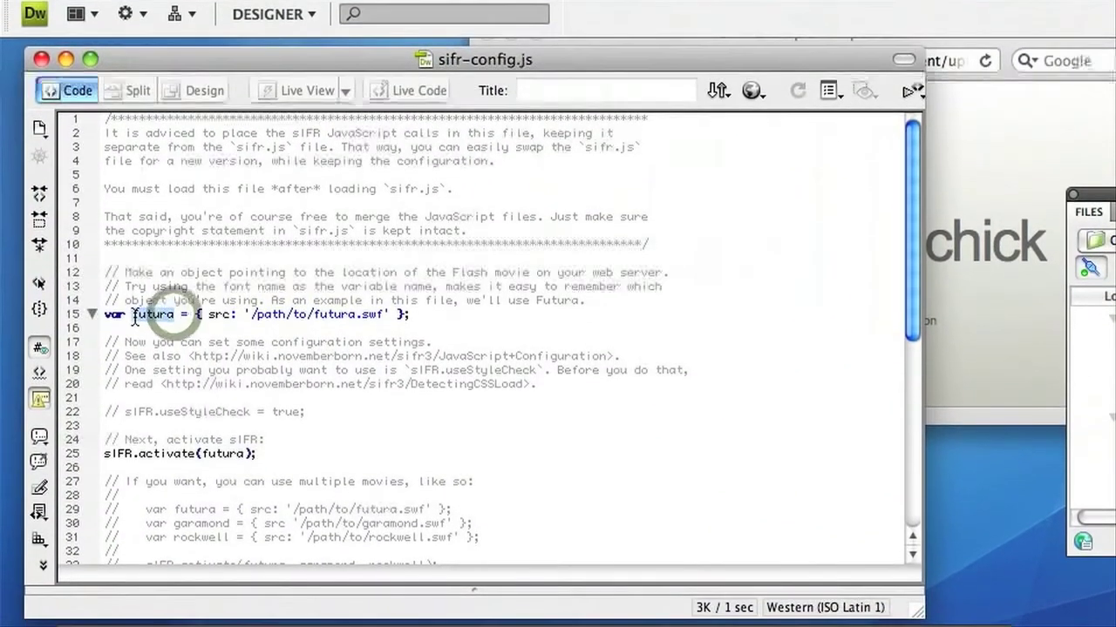
text(hipchick)
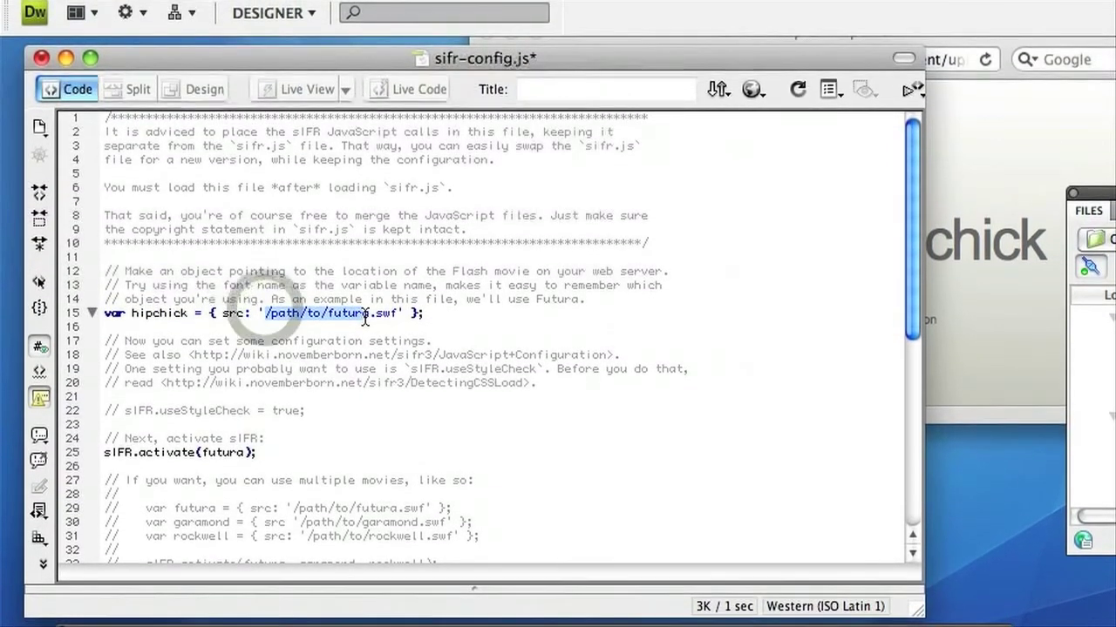
text(H)
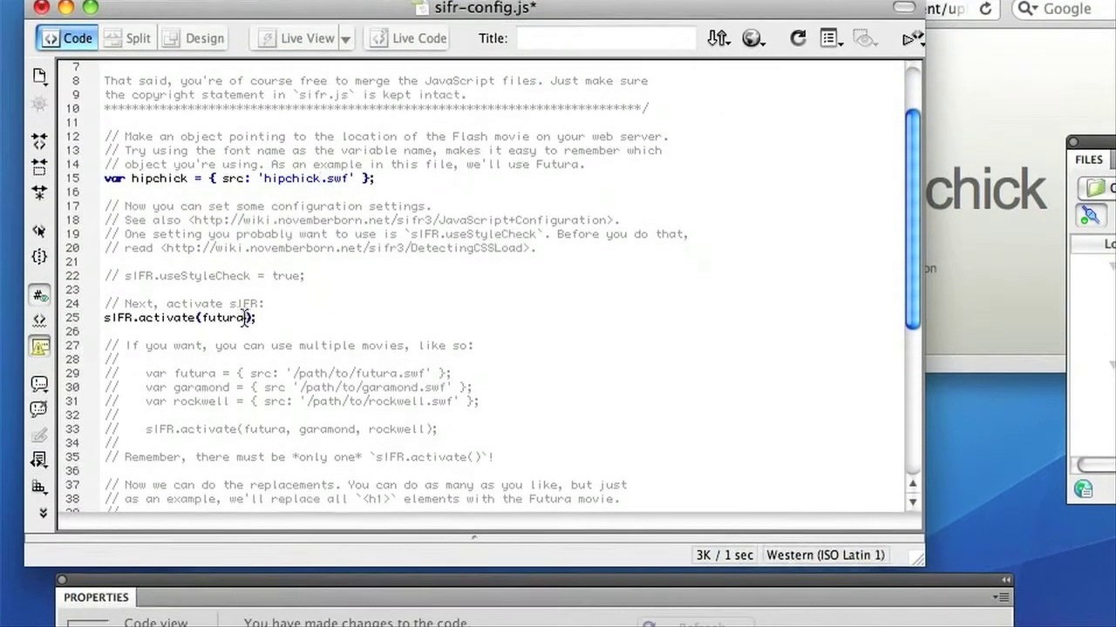
double_click(225, 322)
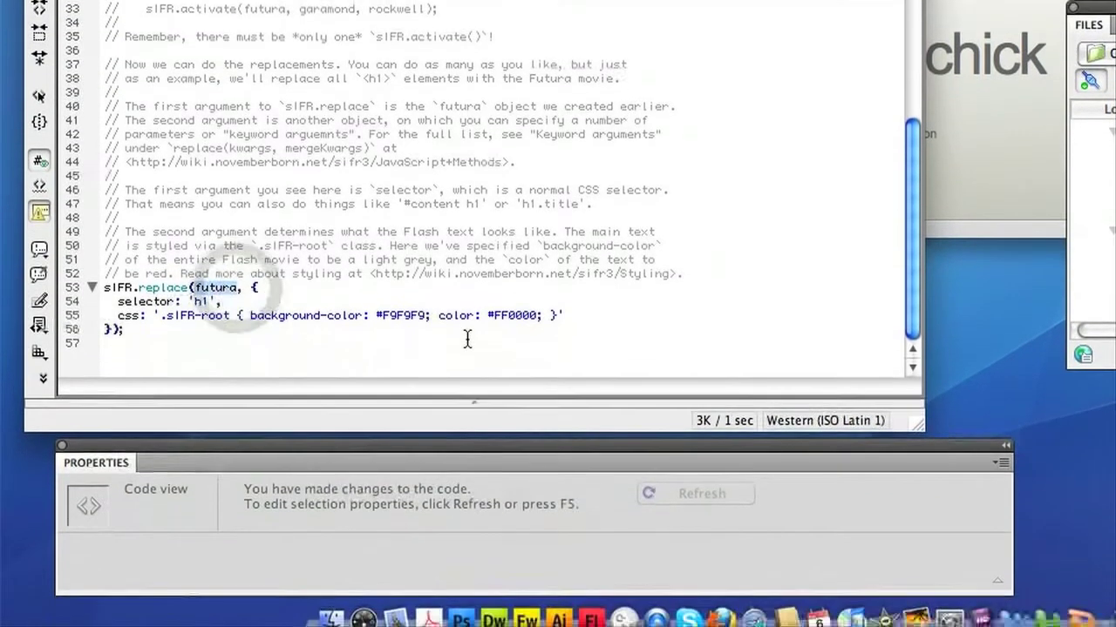
Change sIFR.replace to use hipchick for h1 and delete the background-color declaration.
text(hipchick)
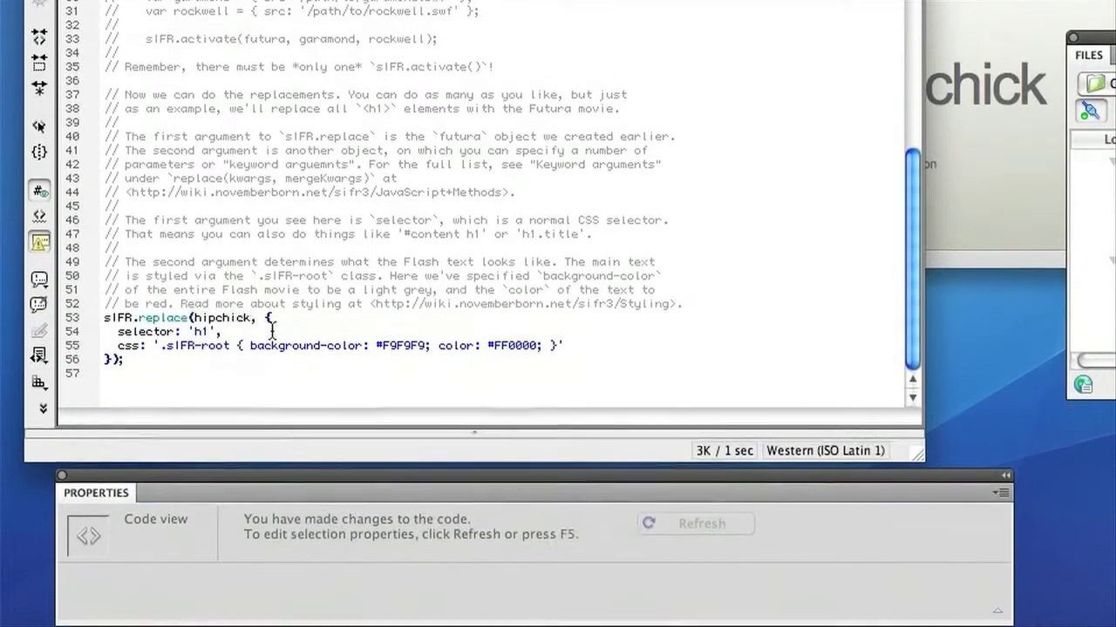
scroll(down, 3)
text(666666)
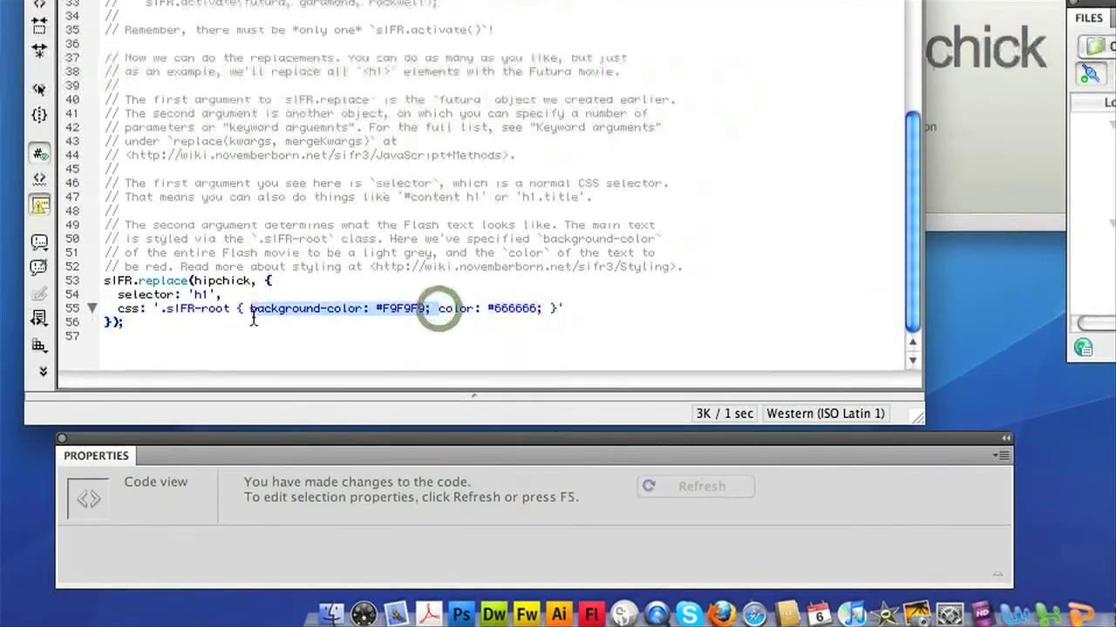
key(Delete)
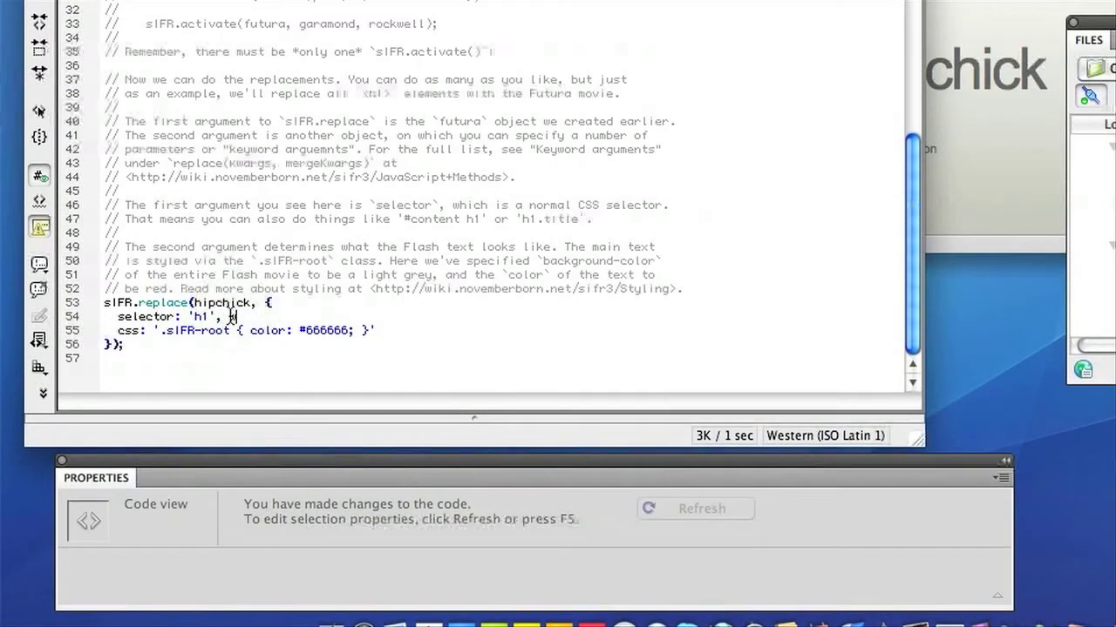
Add wmode: 'transparent' and text-align:center to the h1 replacement styles.
text(wmode:)
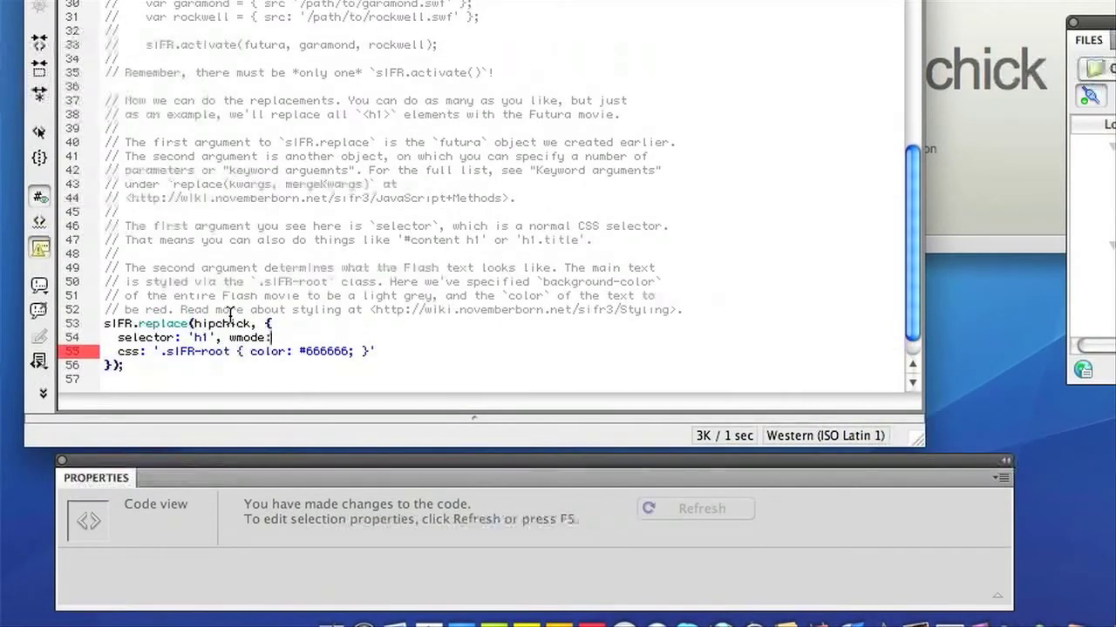
text('transp)
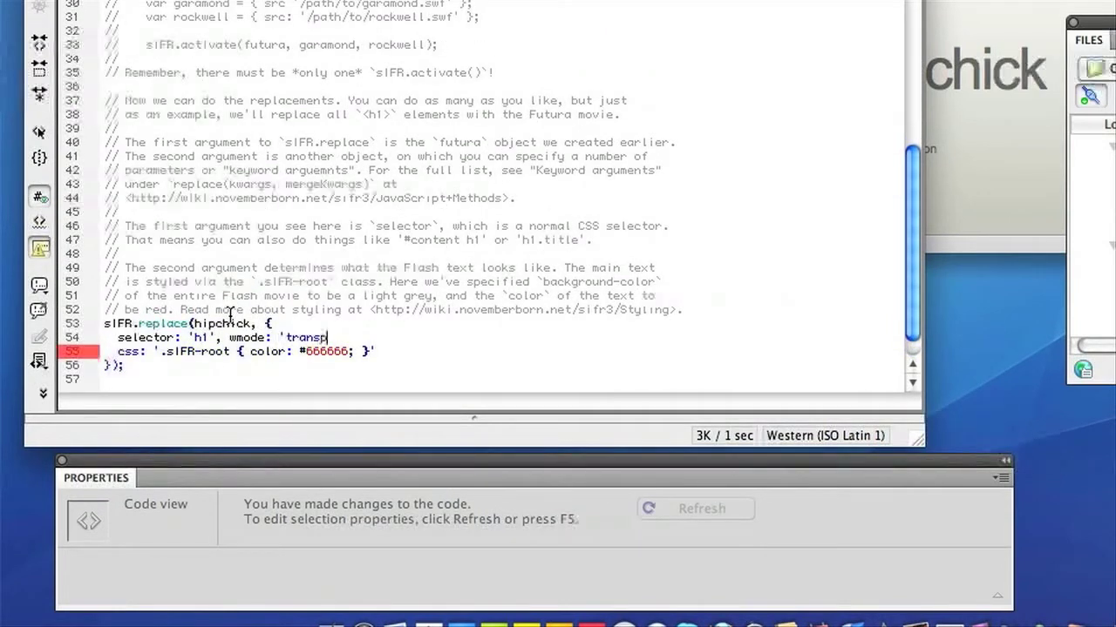
text(arent',)
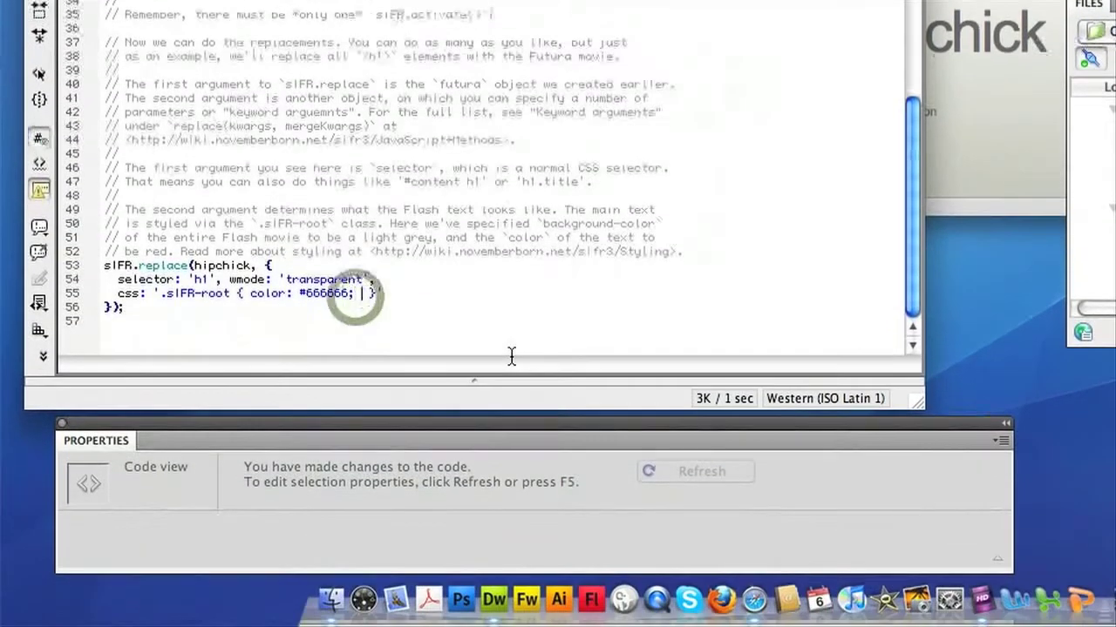
text(text-align:center;)
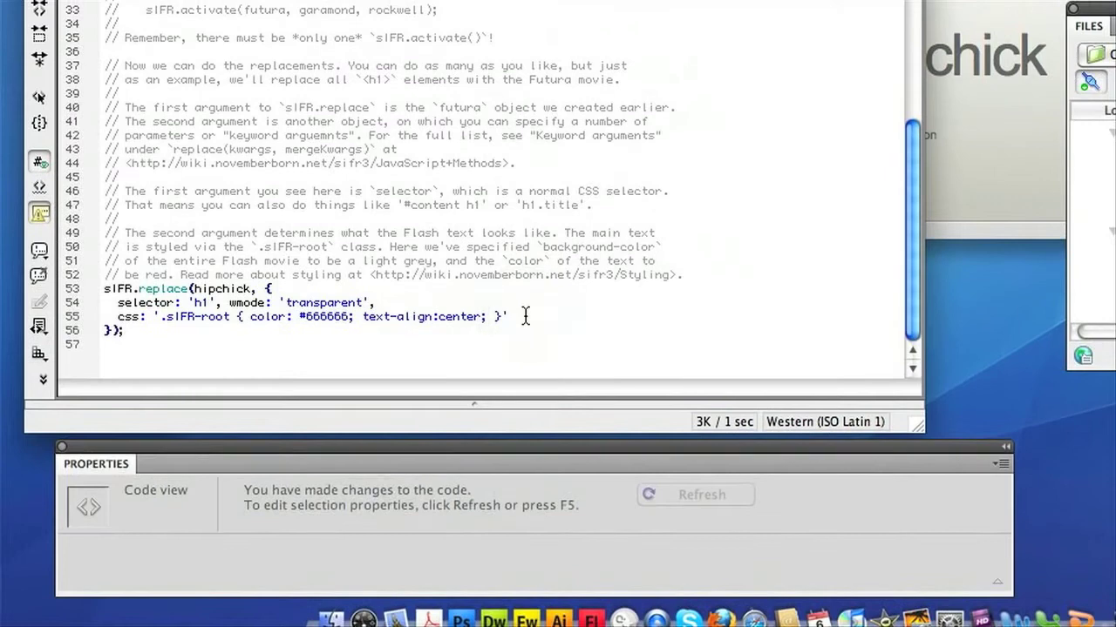
scroll(down, 3)
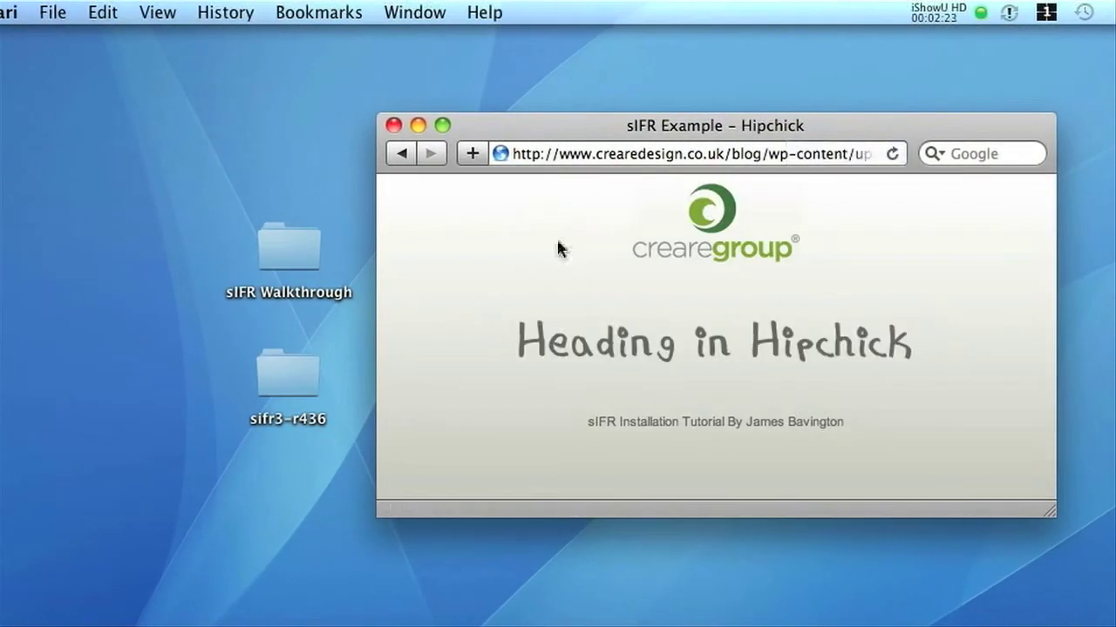
mouse_move(558, 293)
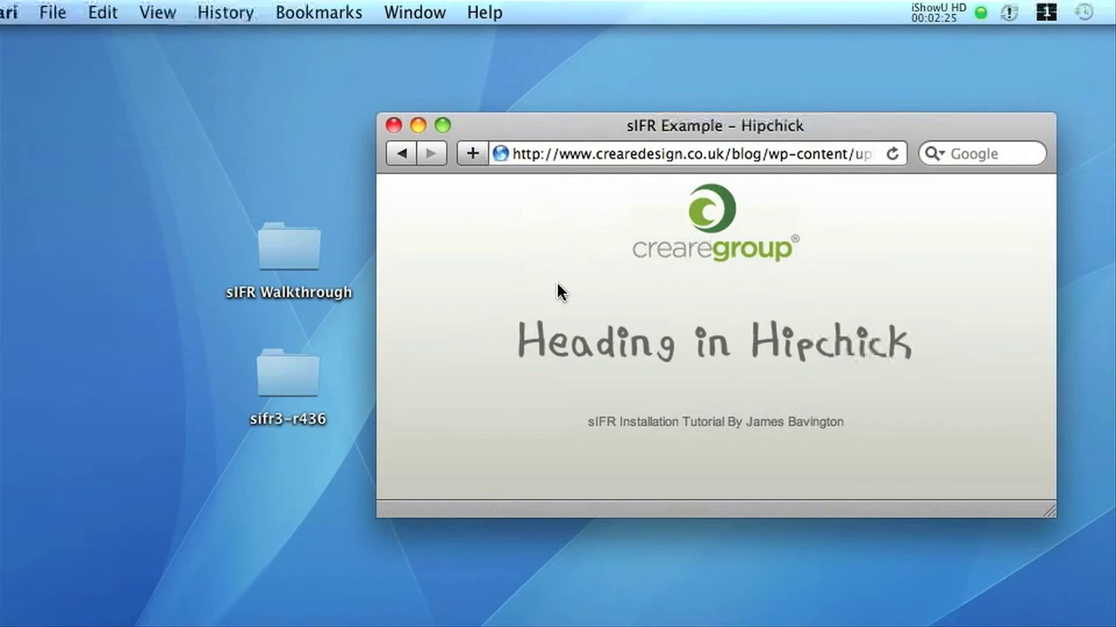